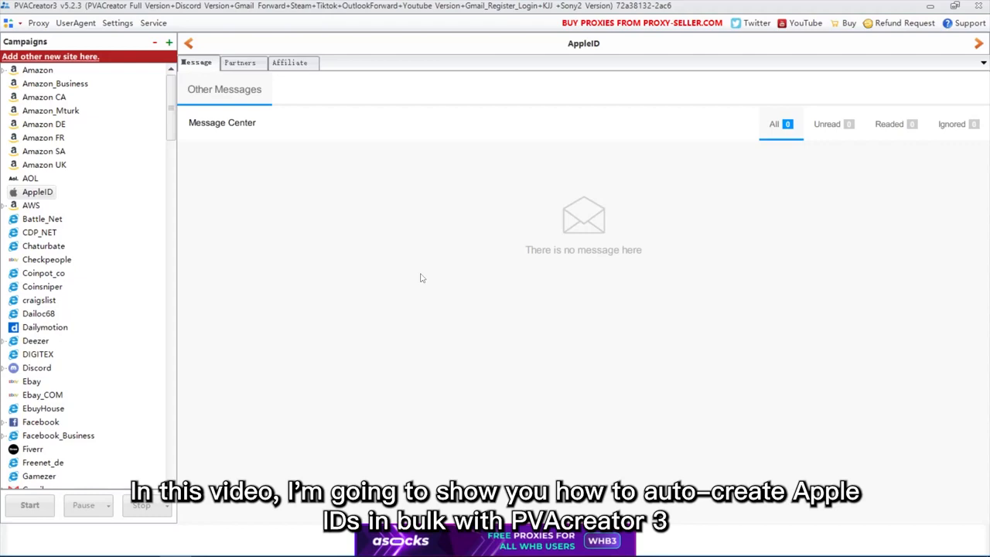
mouse_move(409, 278)
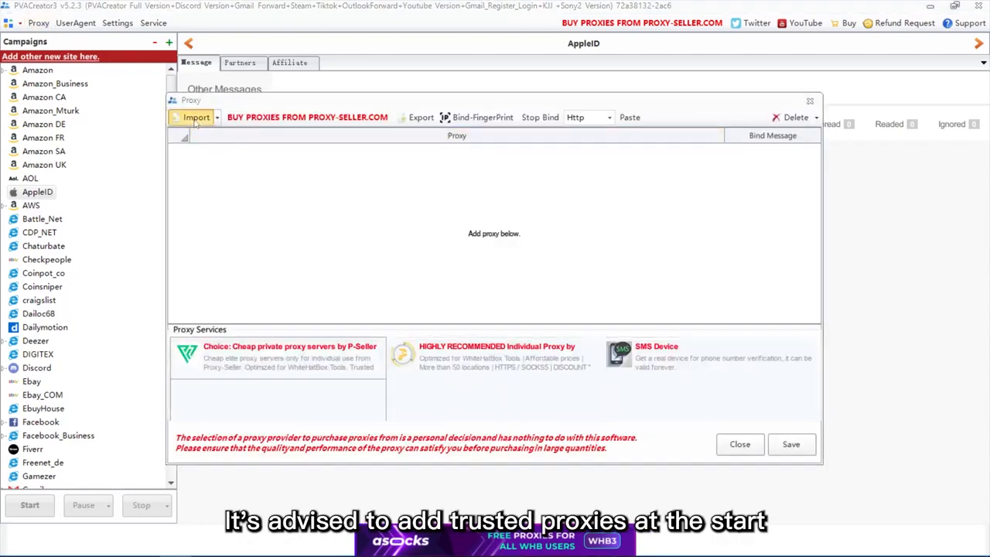
- Import both proxies from 'proxy - 1', bind browser fingerprints to them, and close the proxy manager
left_click(196, 116)
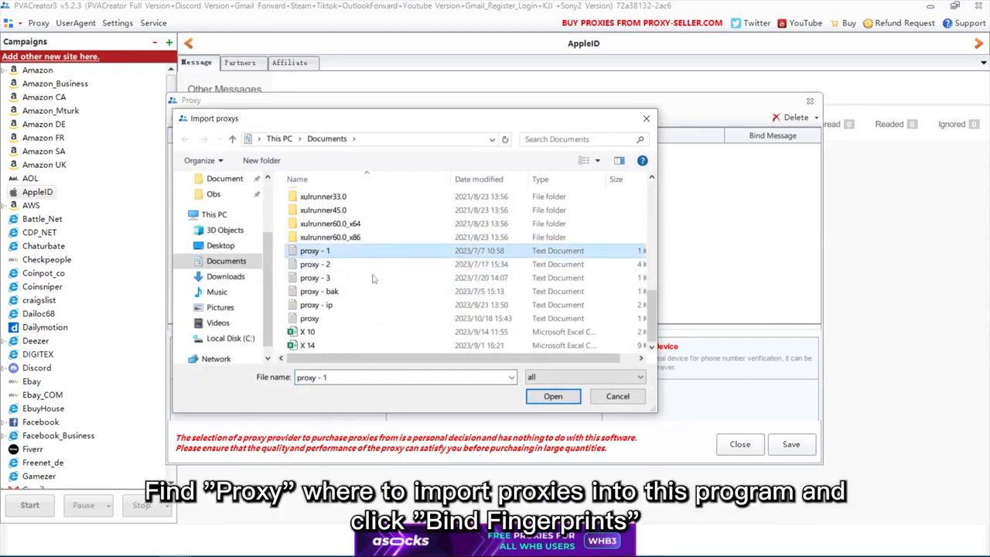
left_click(552, 395)
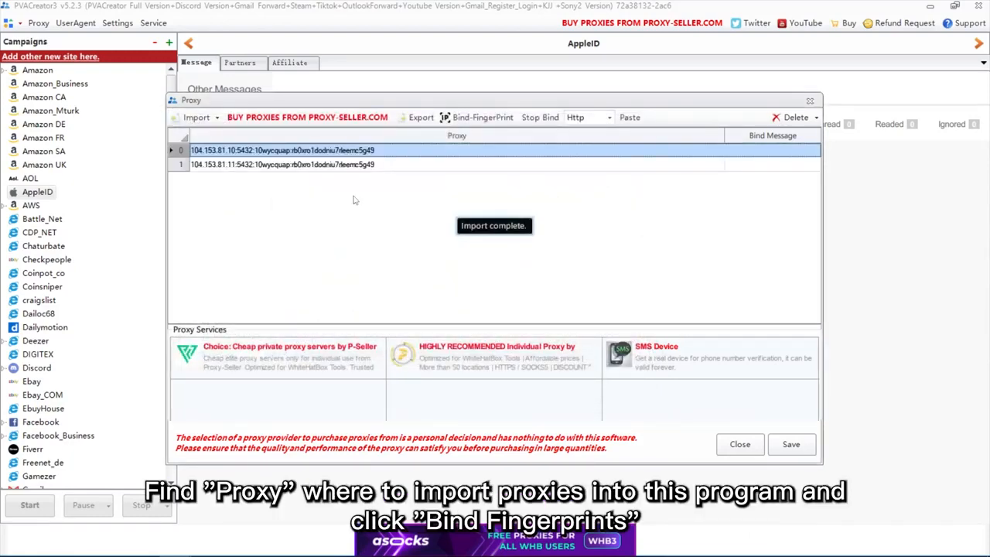
left_click(483, 117)
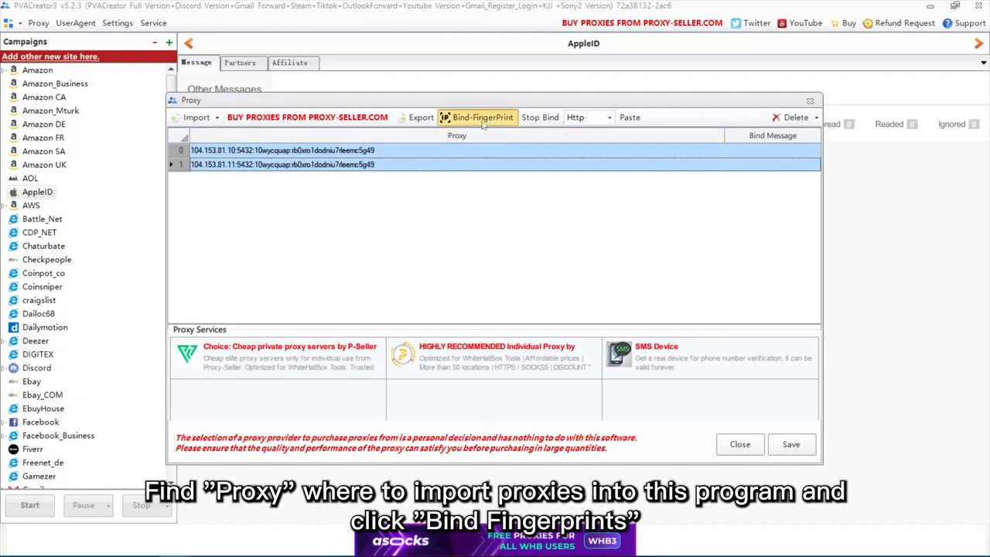
left_click(482, 117)
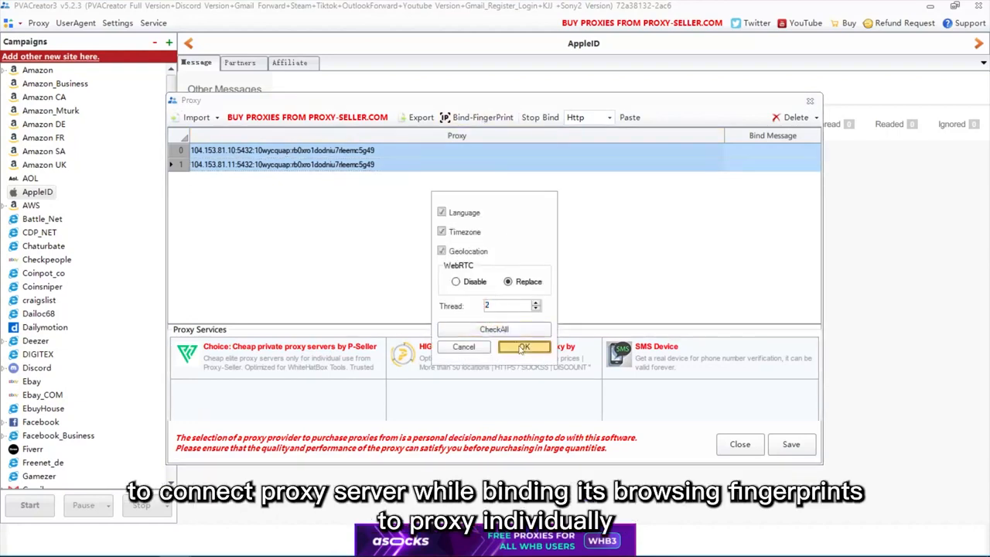
left_click(525, 346)
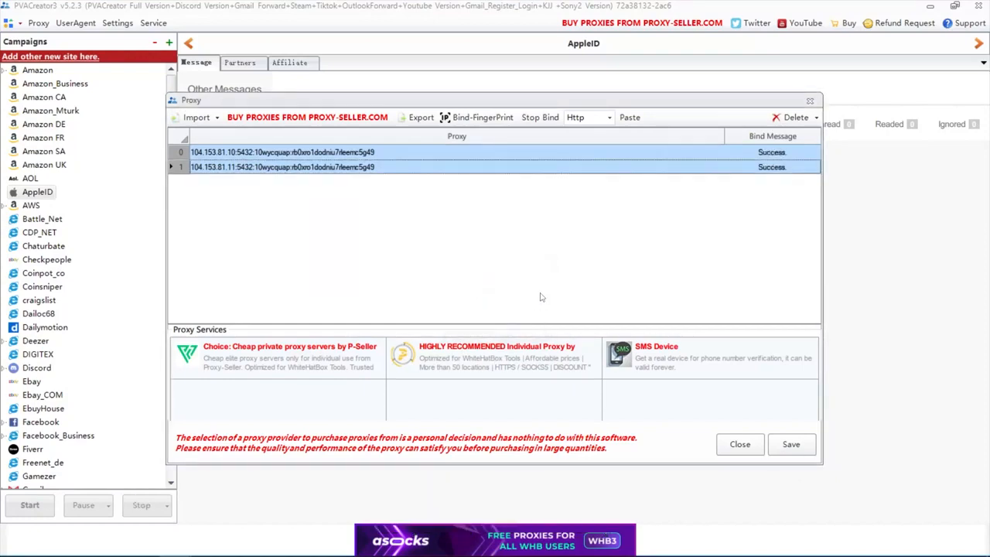
left_click(739, 444)
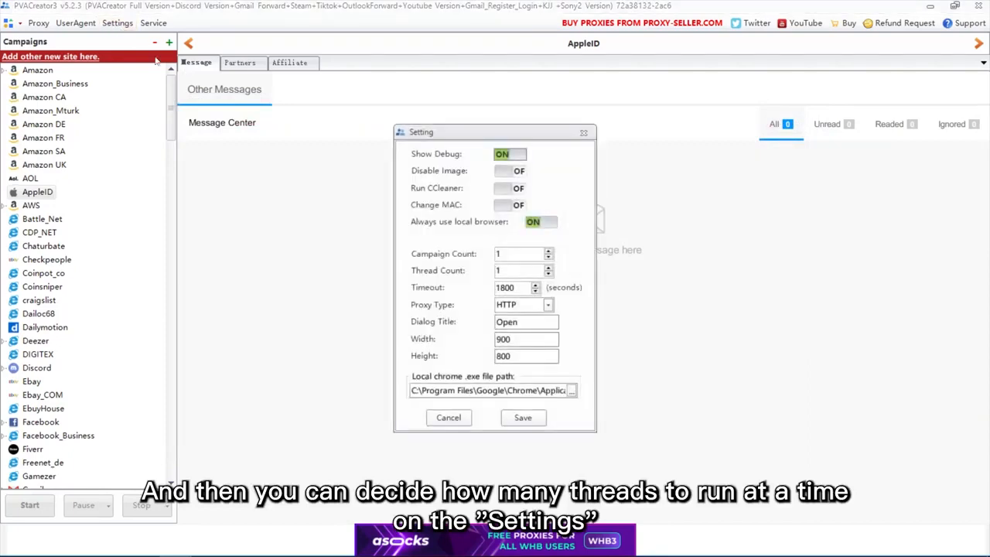
- Set the thread count to 2
left_click(522, 270)
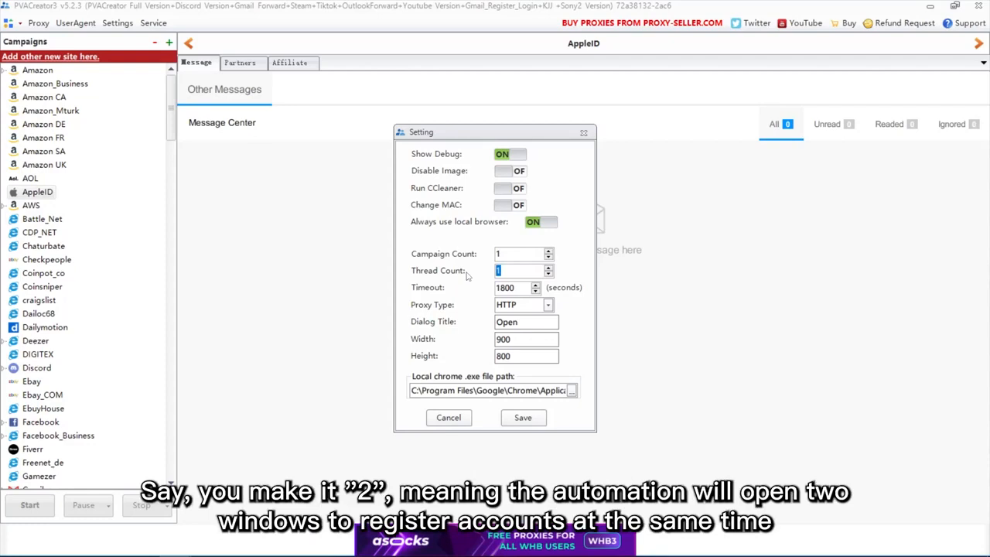
type("2")
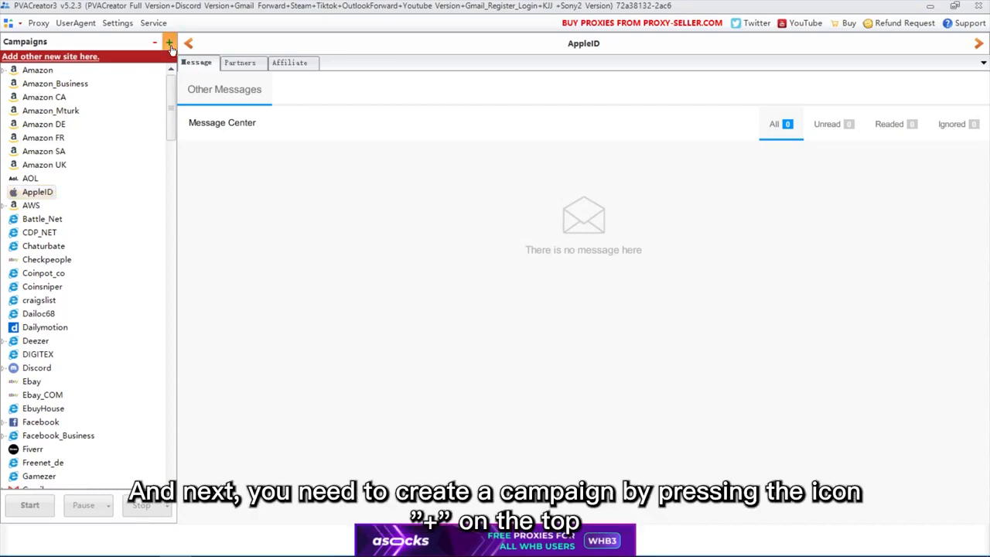
- Create a new AppleID campaign and bind the fingerprint-bound proxies to it
left_click(168, 42)
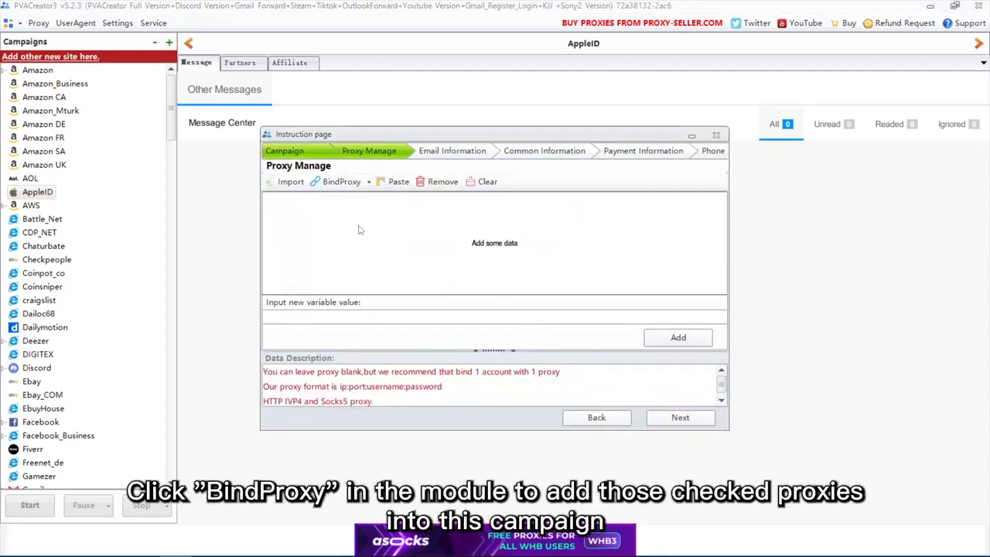
left_click(341, 181)
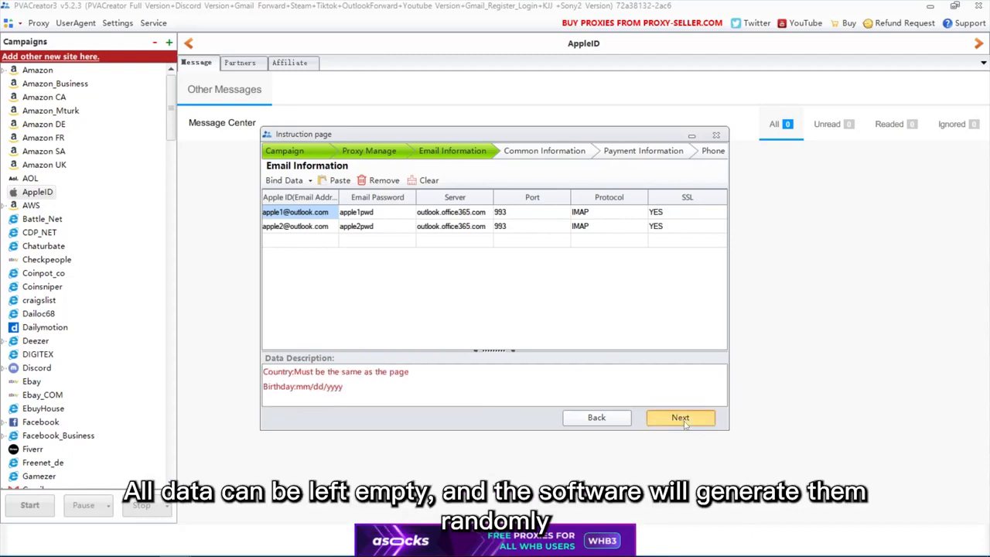
left_click(680, 417)
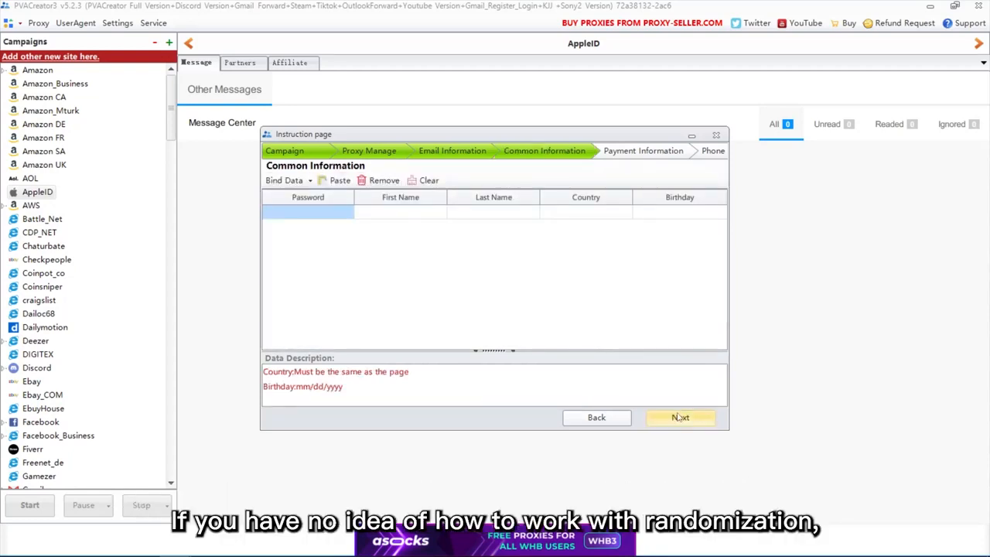
left_click(680, 418)
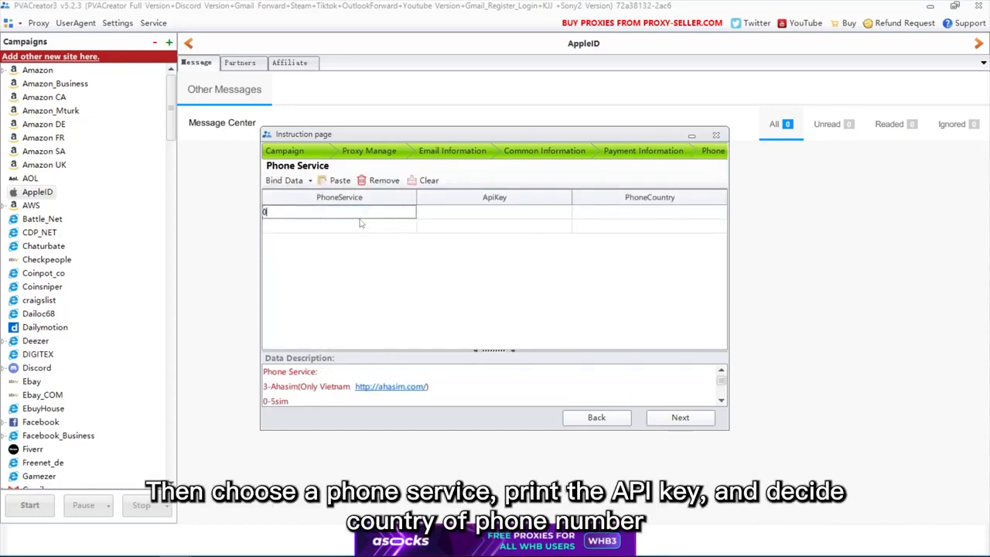
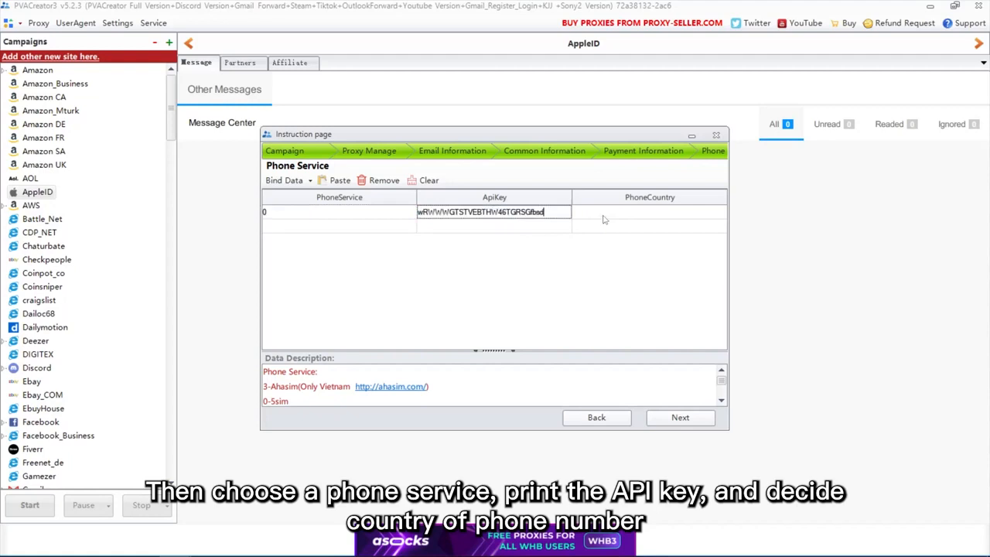
type("2")
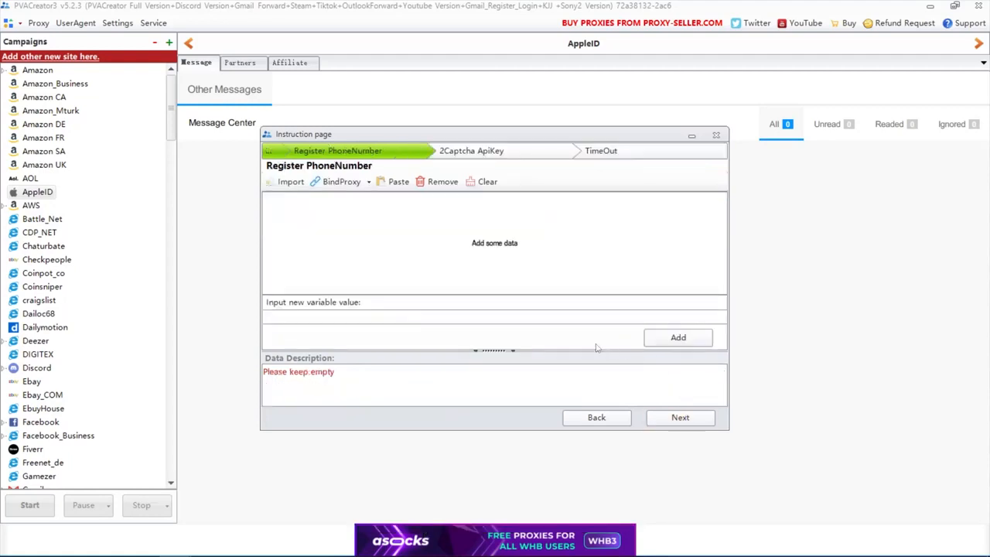
- Add the 2Captcha API key and finish the campaign wizard past the TimeOut page
left_click(680, 417)
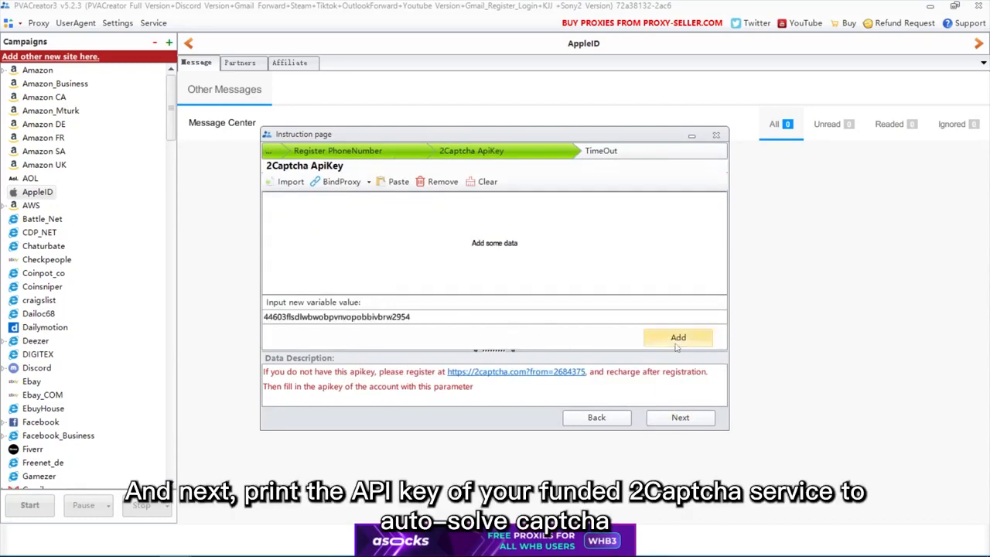
left_click(677, 337)
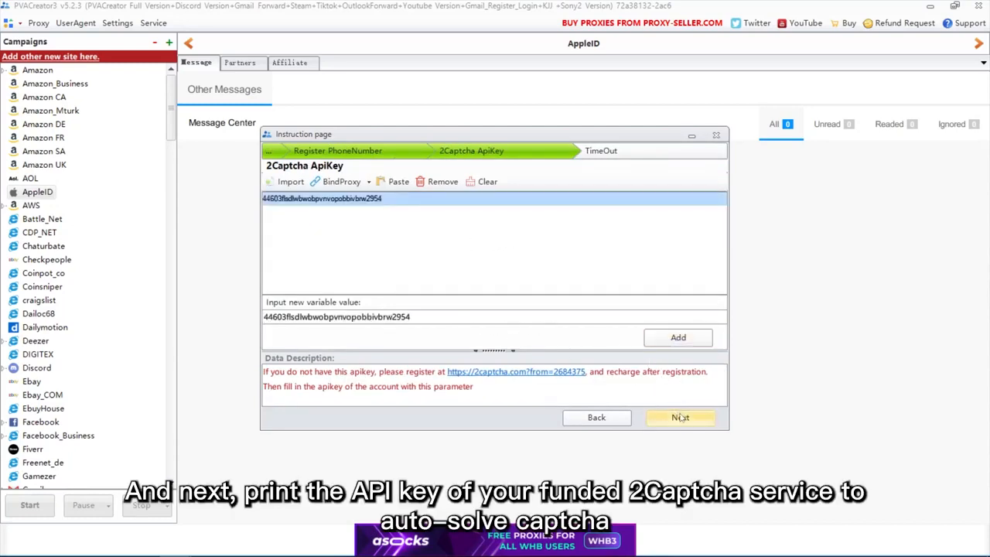
left_click(680, 417)
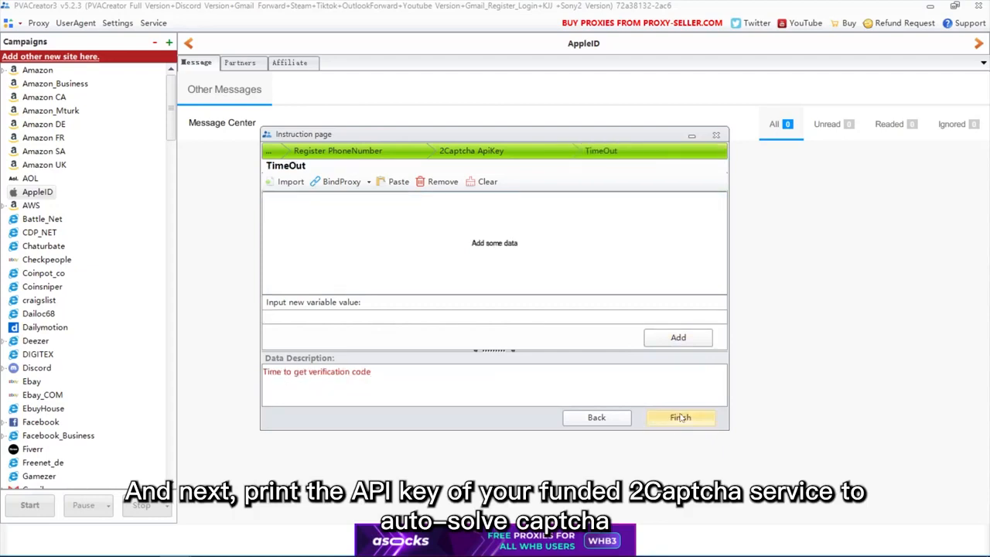
left_click(680, 418)
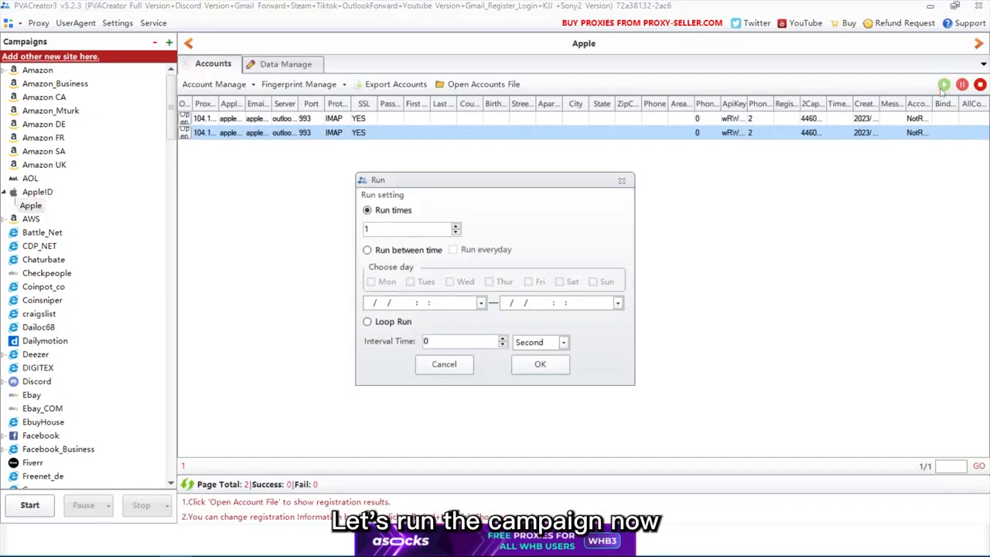
- Run the Apple campaign once with Run times 1
left_click(540, 364)
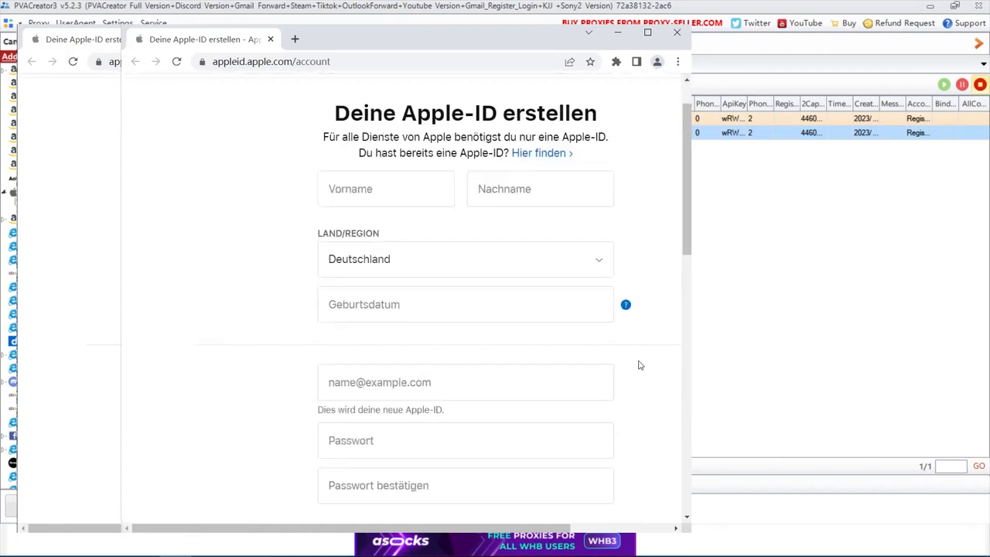
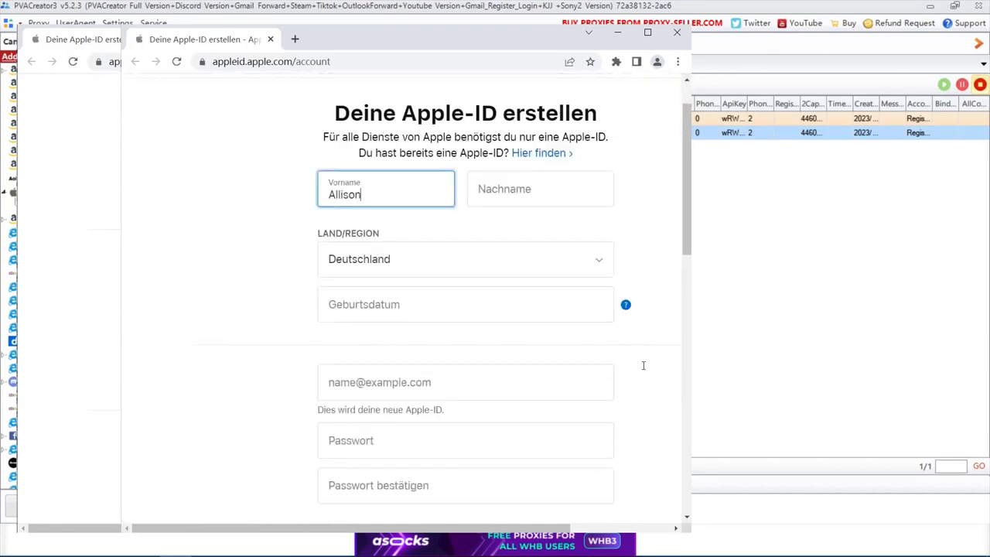
left_click(540, 188)
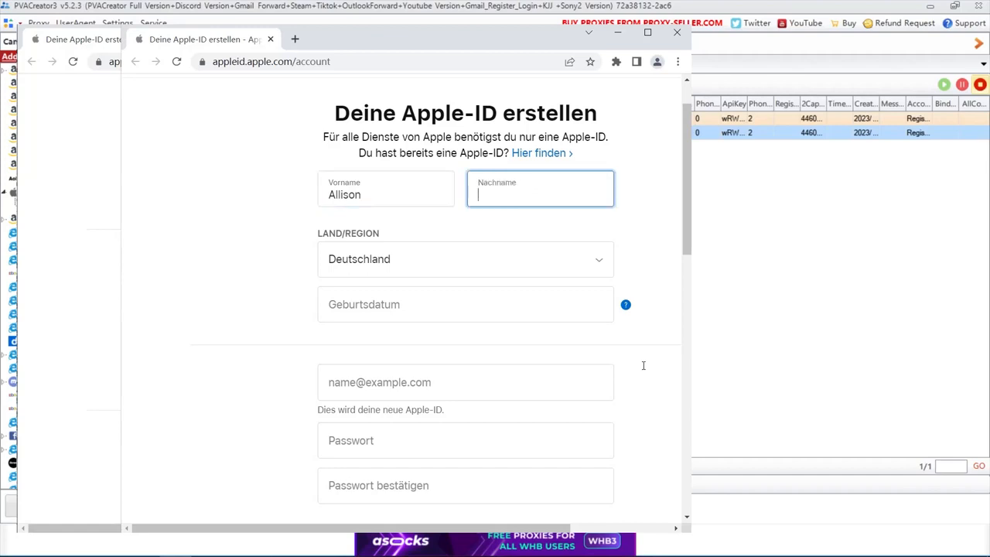
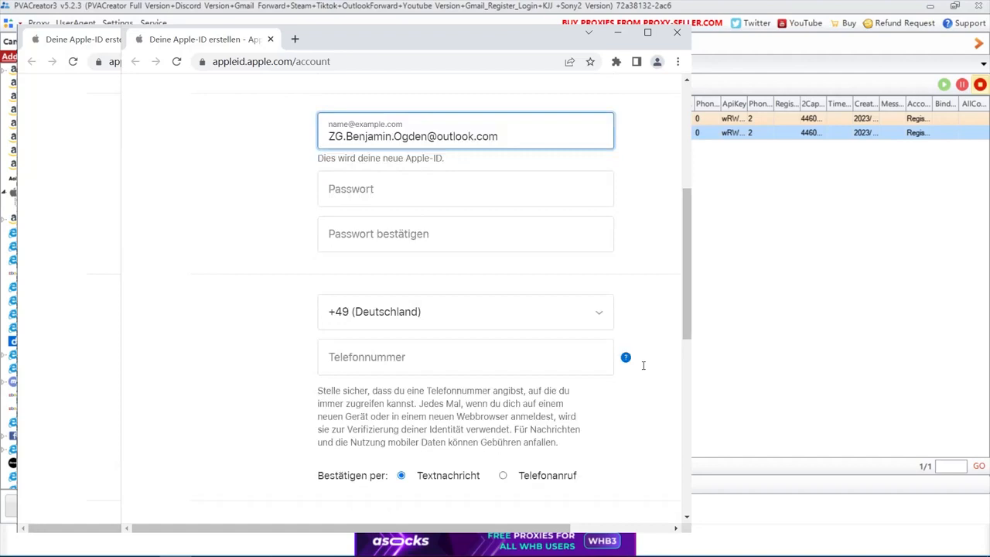
left_click(465, 189)
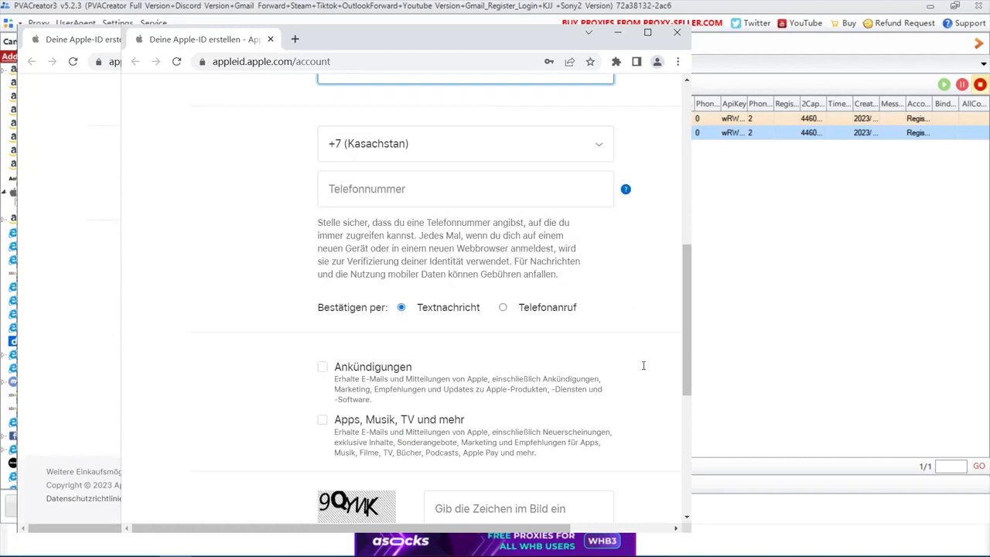
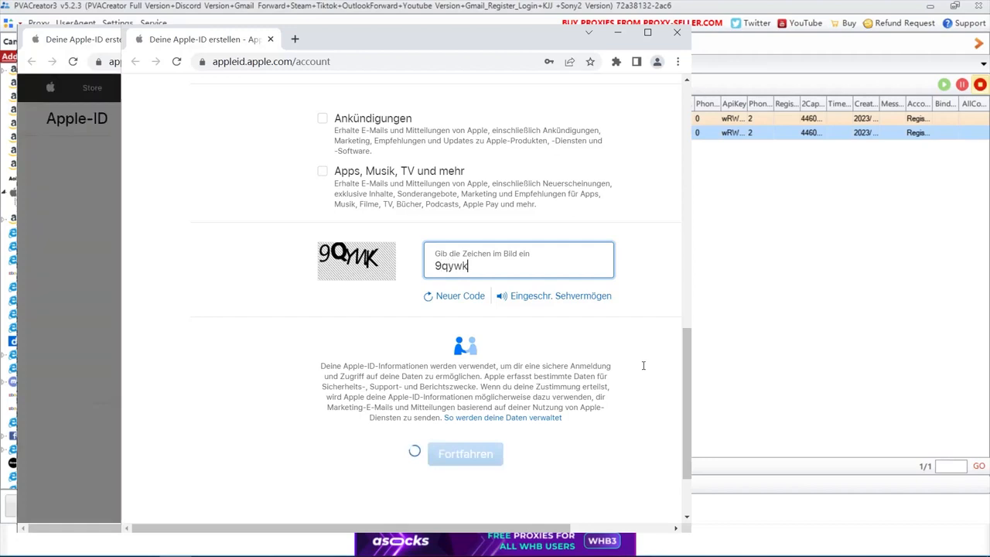
left_click(465, 454)
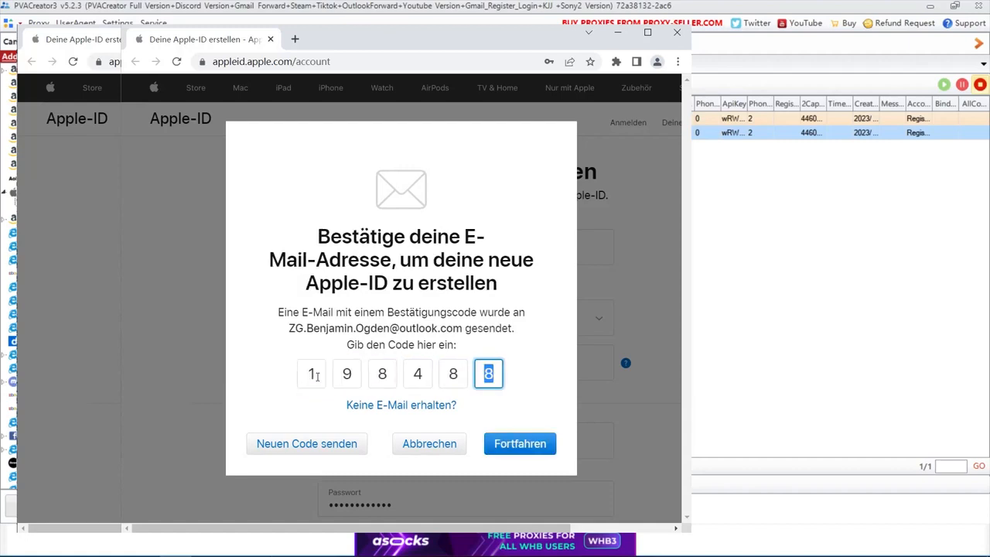
left_click(306, 443)
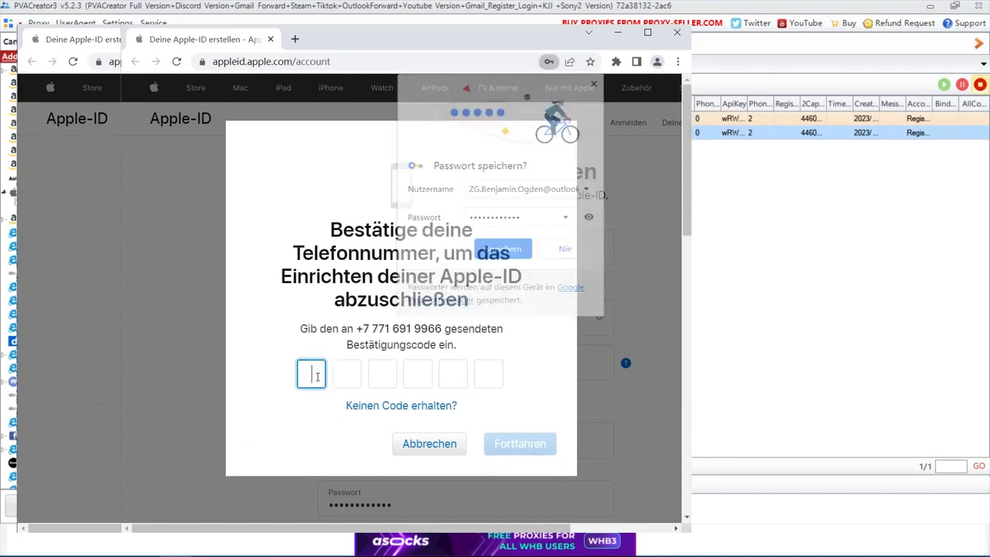
left_click(564, 248)
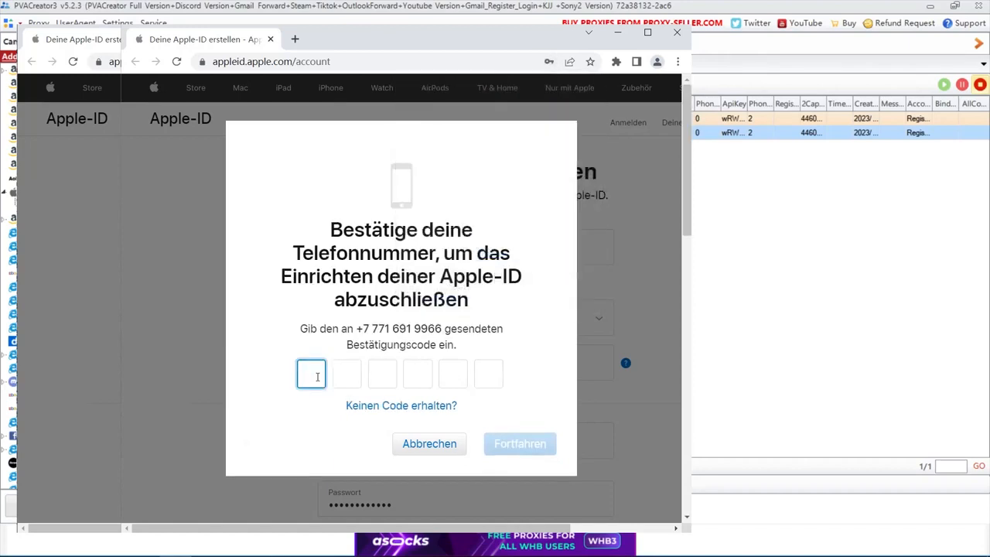
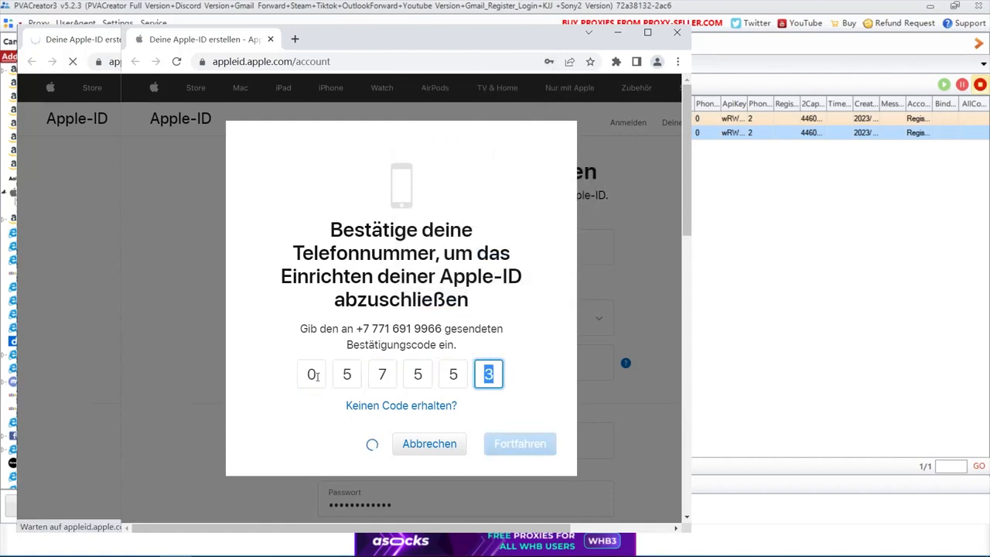